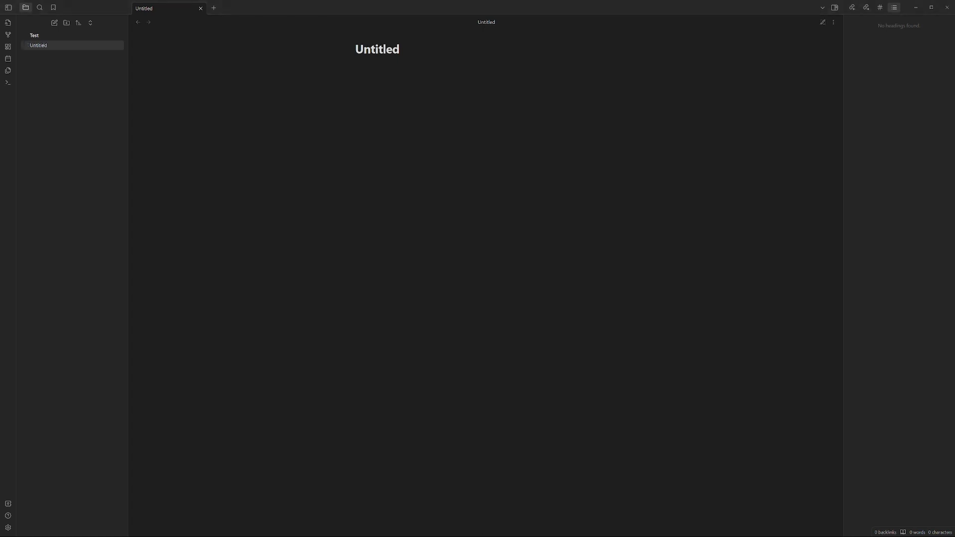
mouse_move(211, 420)
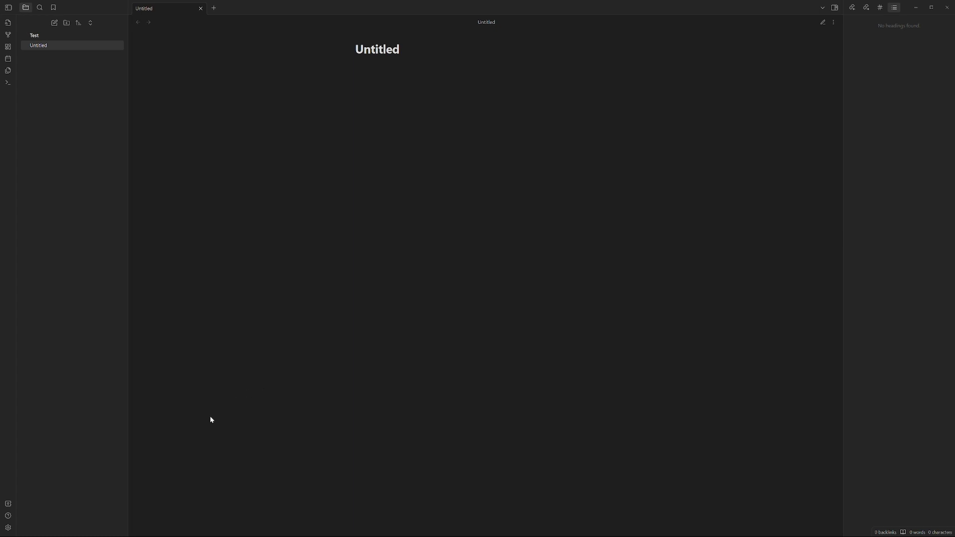
- Turn on community plugins from Settings > Community plugins, leaving Restricted Mode
left_click(8, 527)
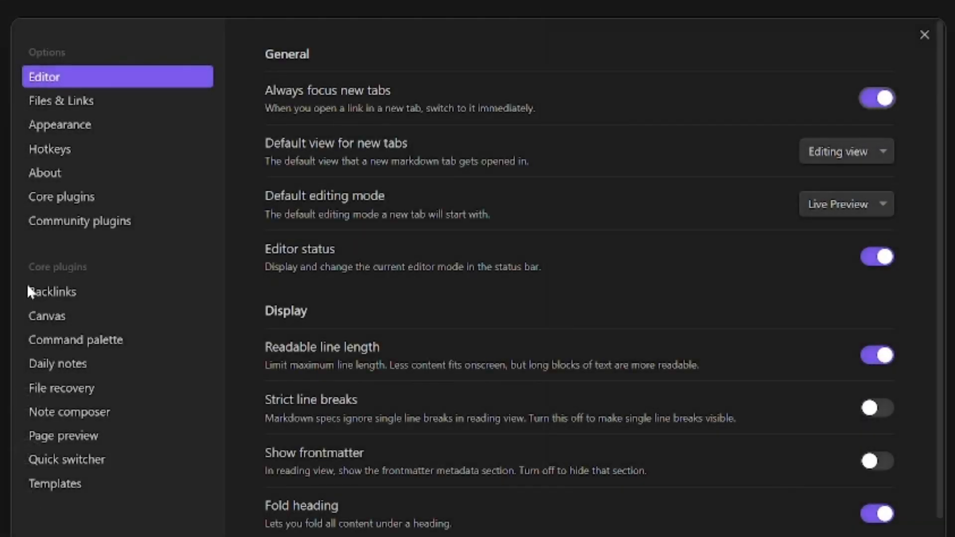
left_click(80, 221)
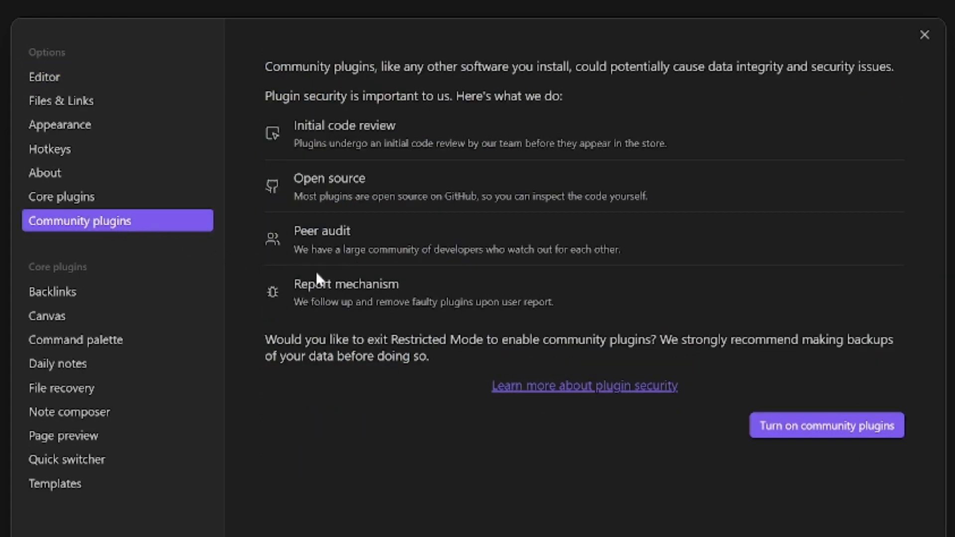
left_click(826, 425)
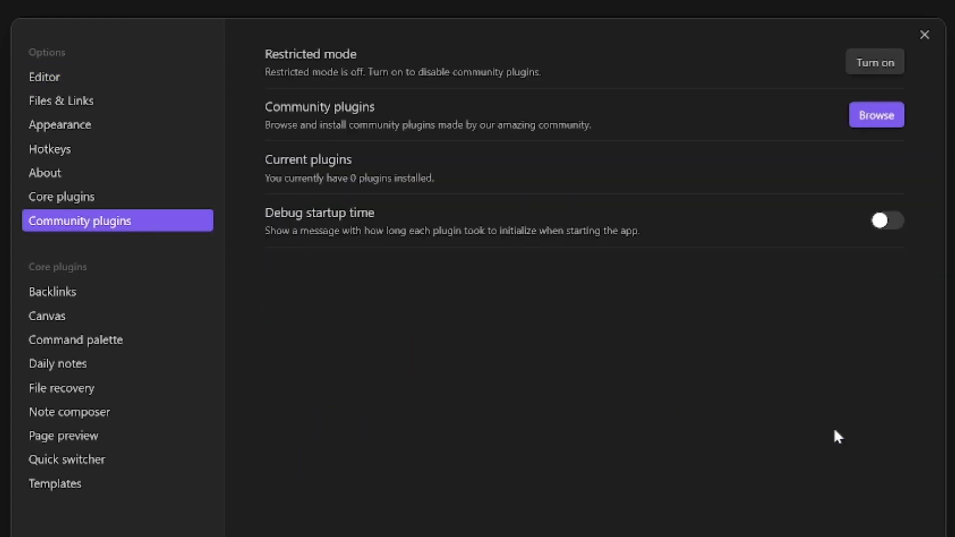
- Search the community plugin catalogue for 'Style Settings'
left_click(876, 116)
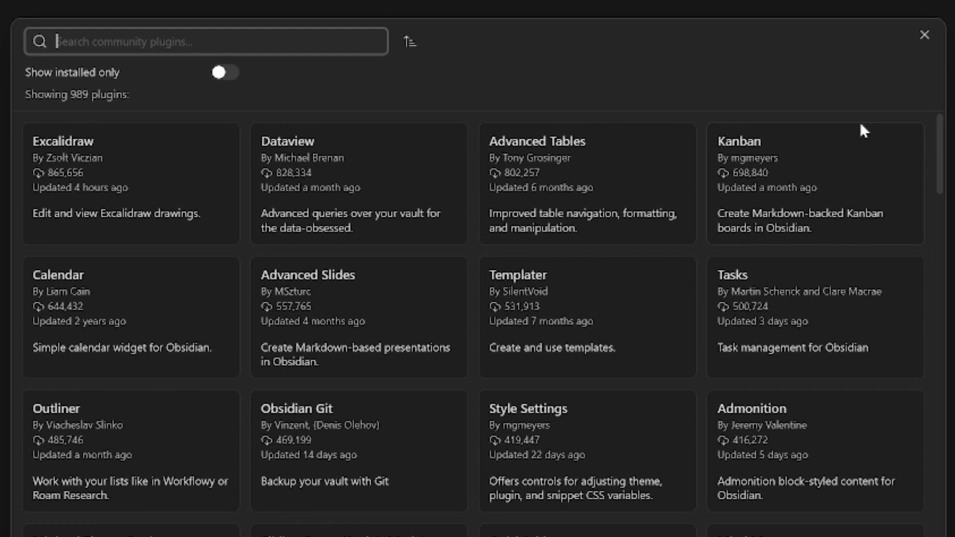
type("s")
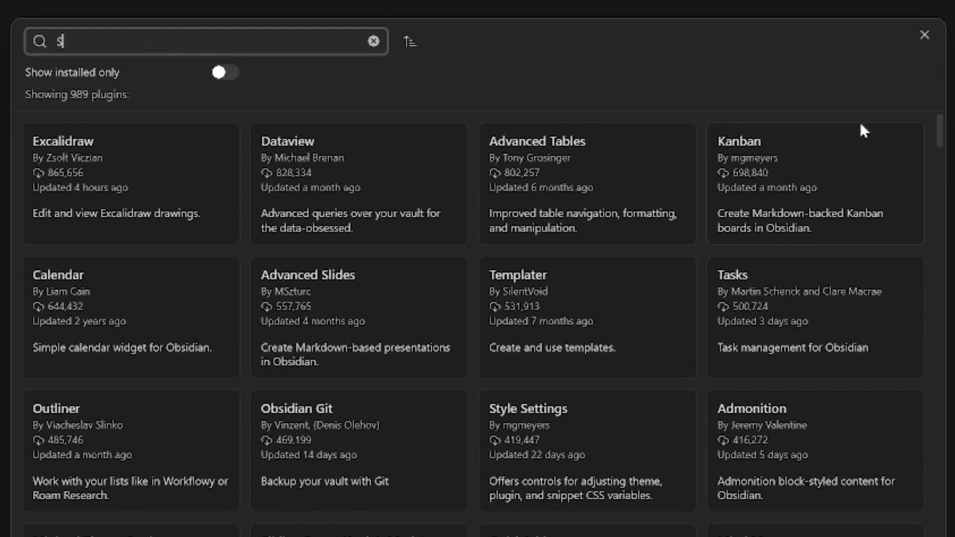
type("Style Sett")
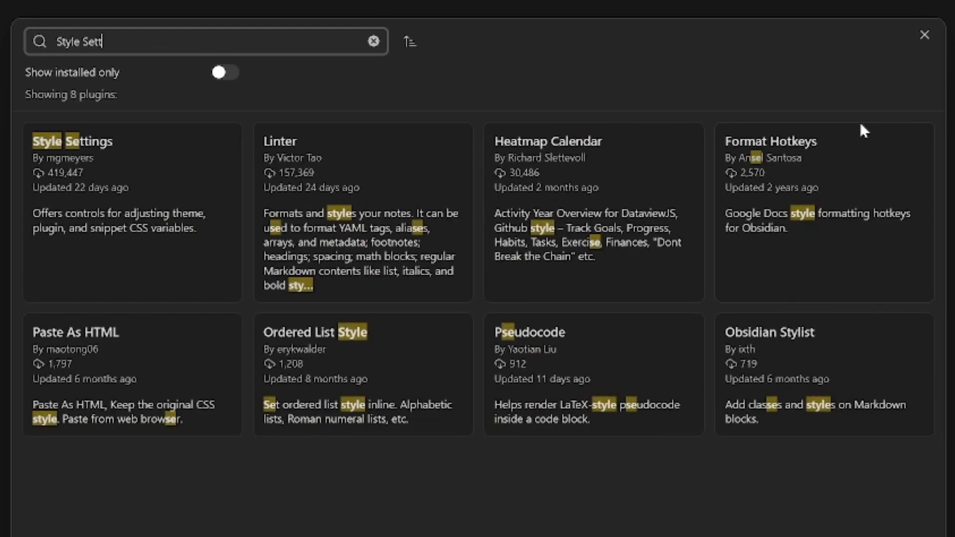
type("ings")
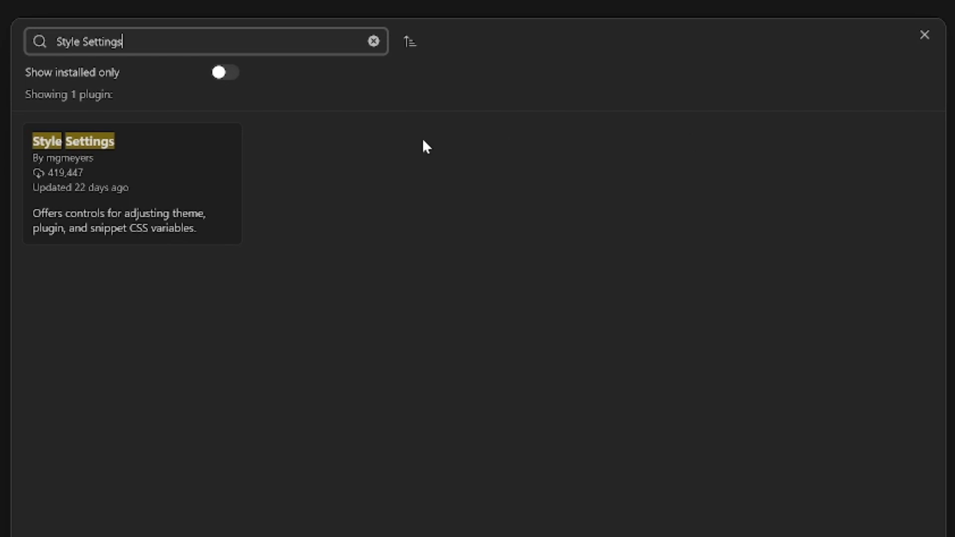
- Install and enable the Style Settings plugin from its details page
left_click(131, 183)
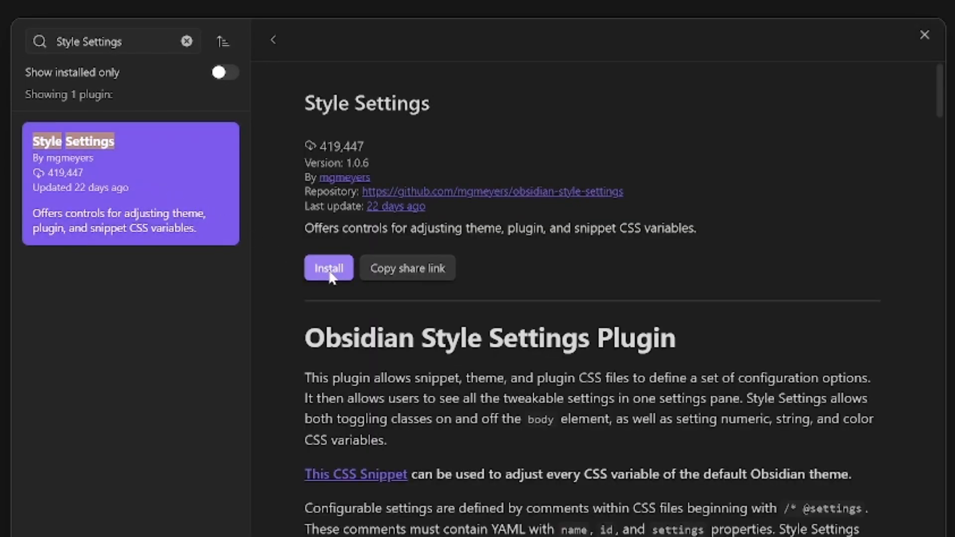
left_click(327, 267)
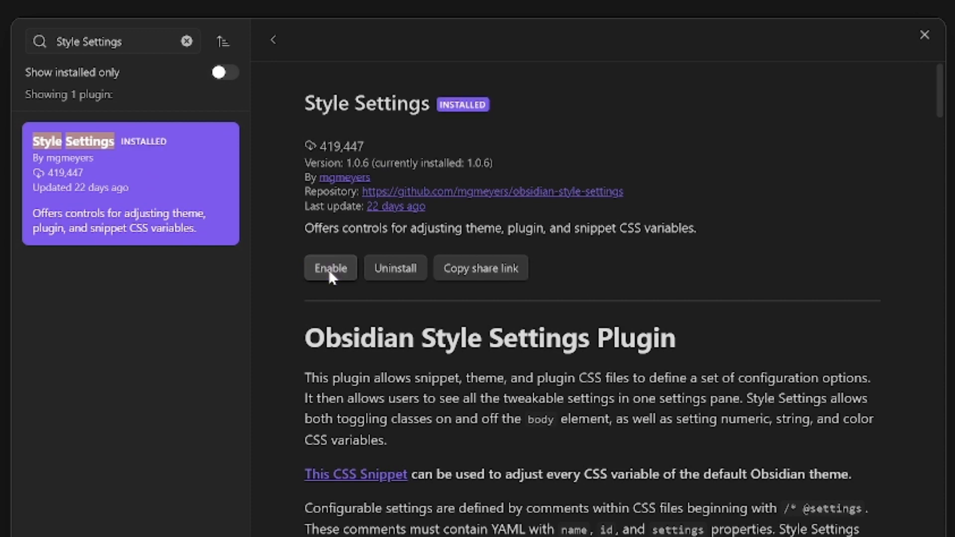
left_click(330, 267)
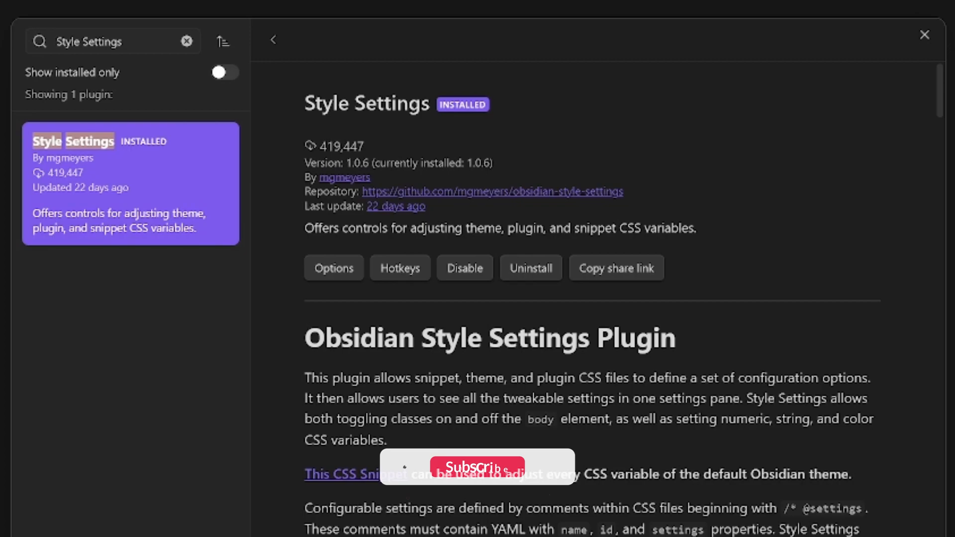
- Try the ITS theme's SIRvb Blue alternate color scheme via Style Settings
left_click(924, 34)
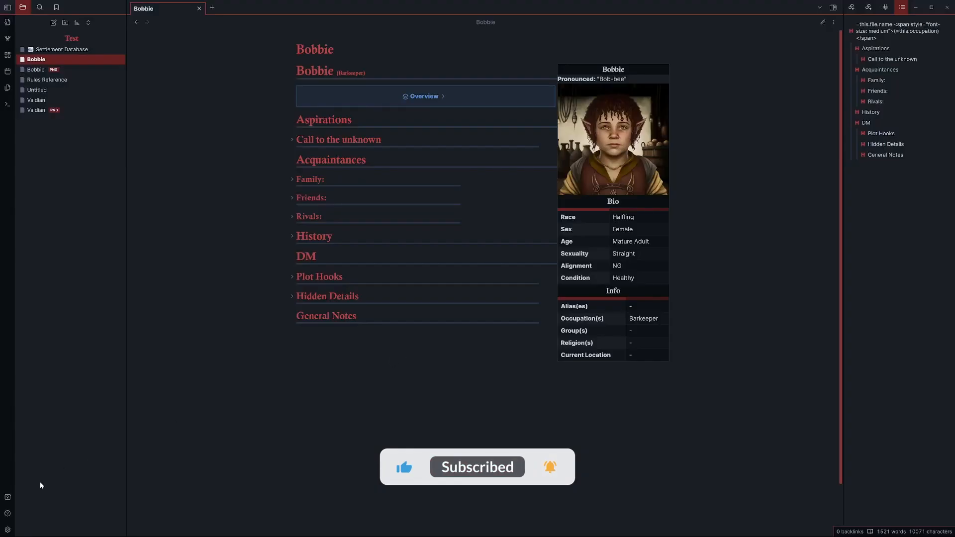
left_click(7, 529)
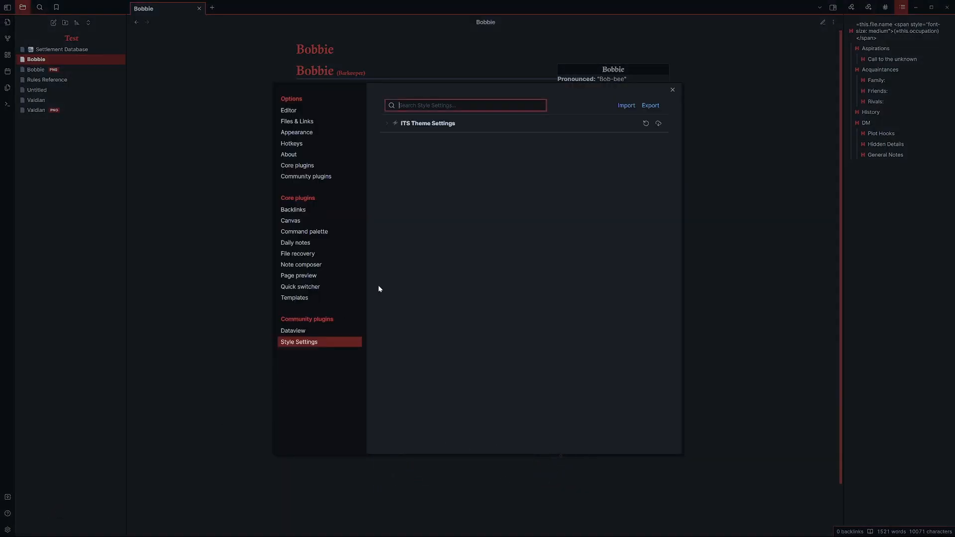
left_click(387, 124)
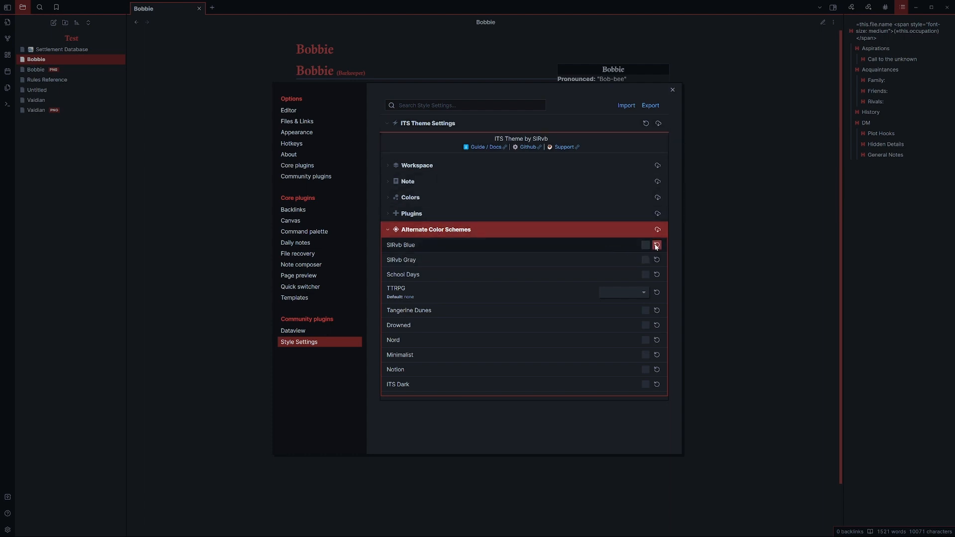
left_click(646, 245)
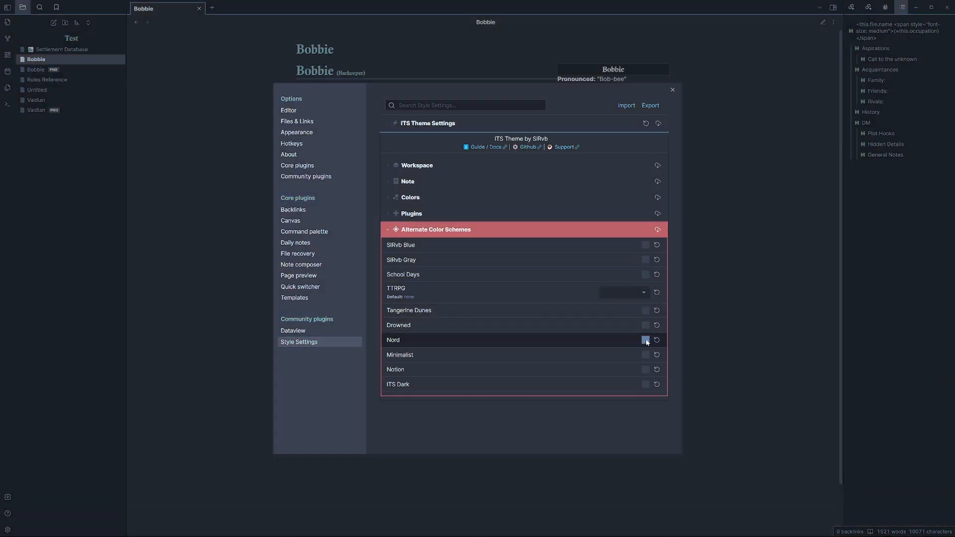
- Switch the trial scheme back off and choose a TTRPG color scheme option instead
left_click(644, 340)
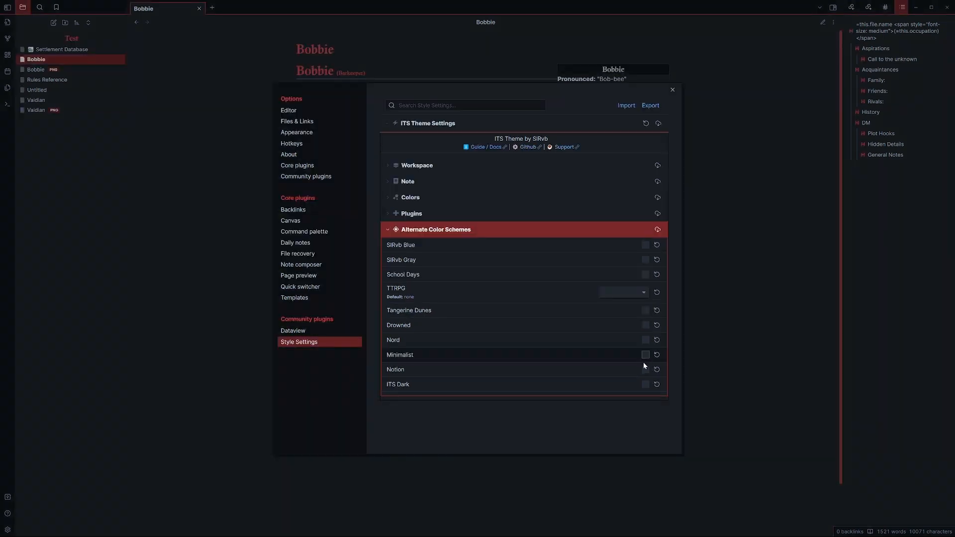
mouse_move(643, 381)
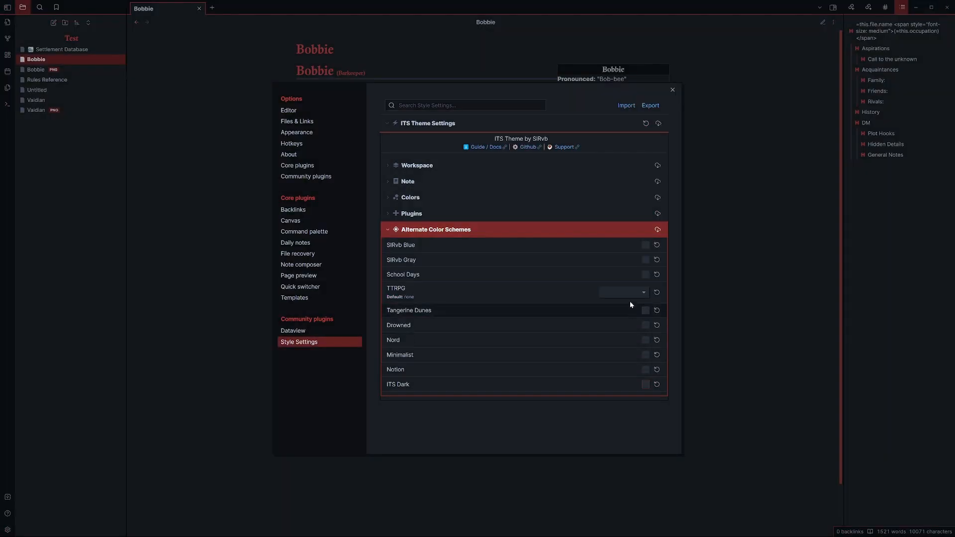
left_click(623, 292)
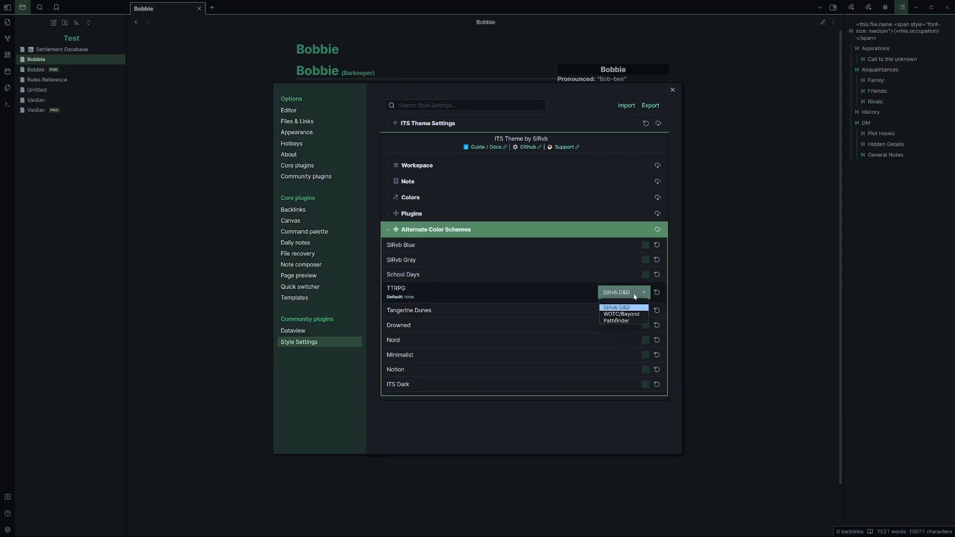
left_click(672, 89)
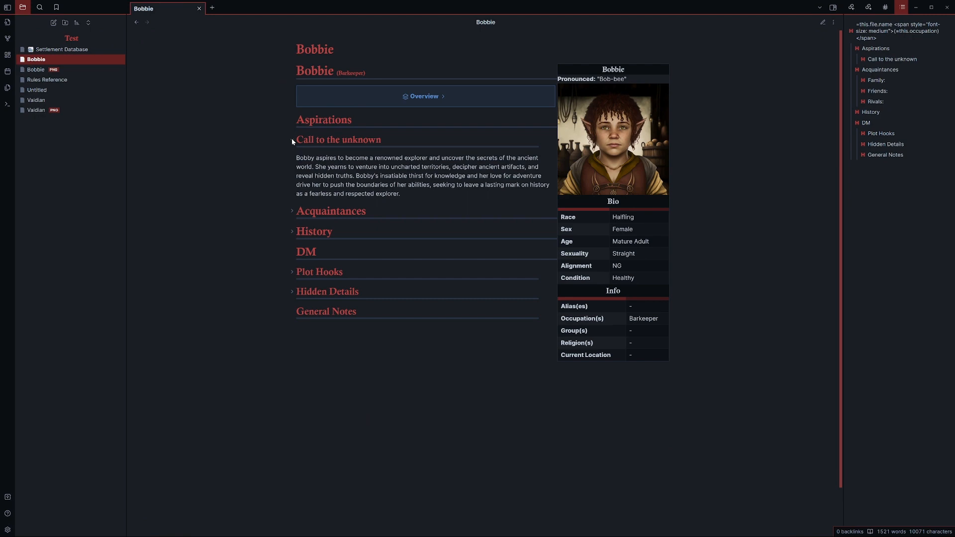
- Show the Valdian note in the styled vault with Call to the unknown expanded
left_click(35, 80)
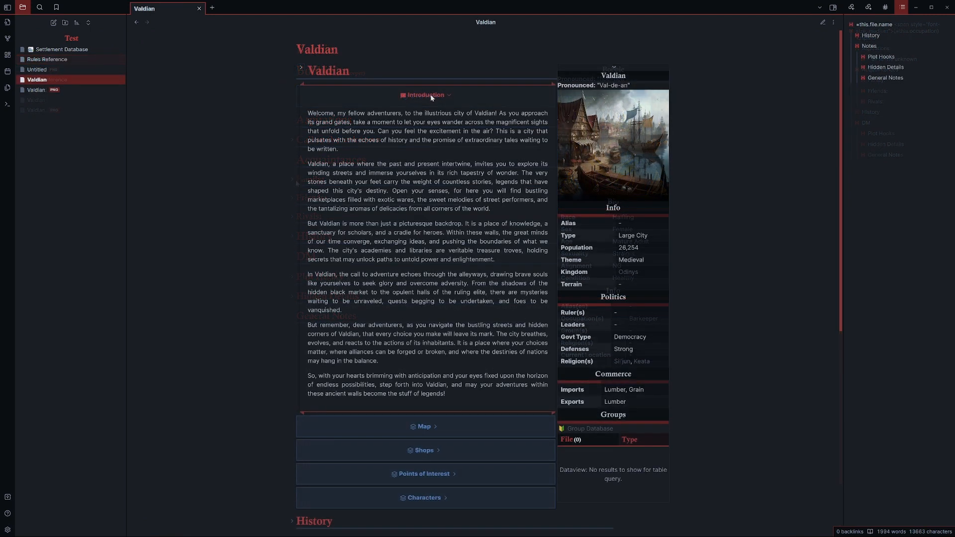
left_click(424, 96)
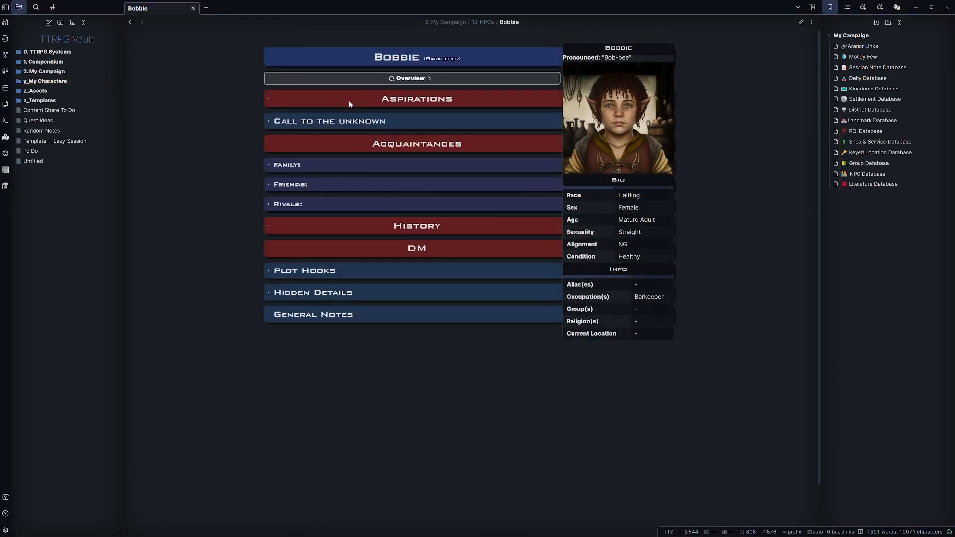
left_click(267, 122)
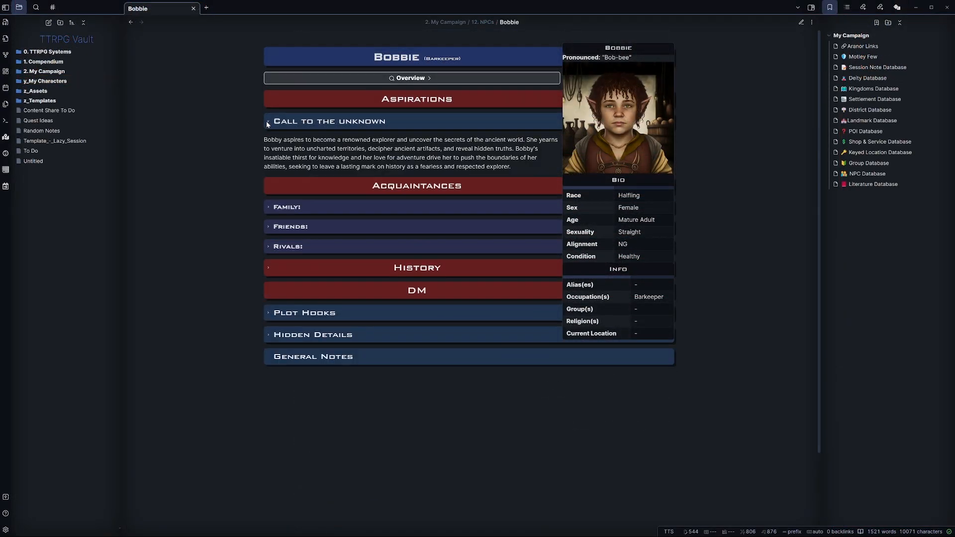
- Show the Valdiant city note with its History section folded
left_click(286, 207)
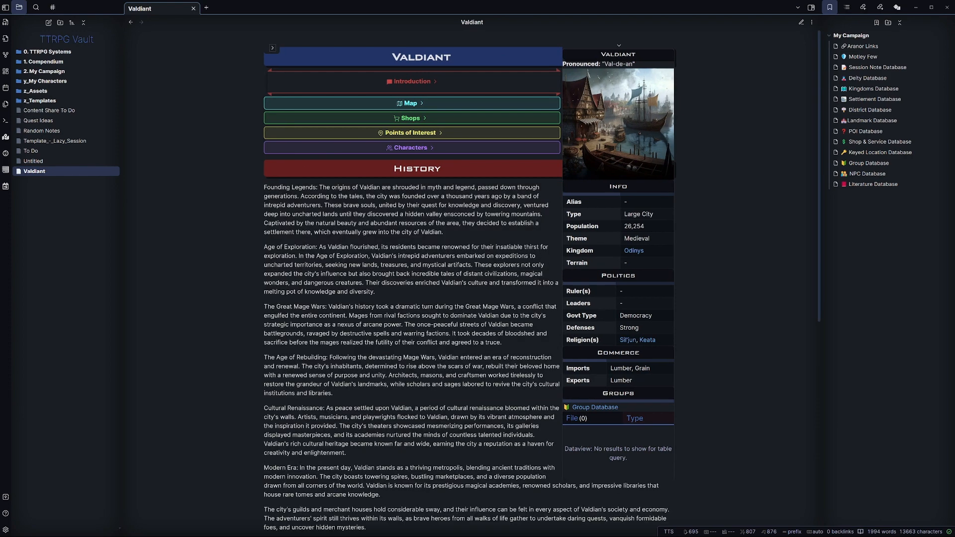
left_click(418, 169)
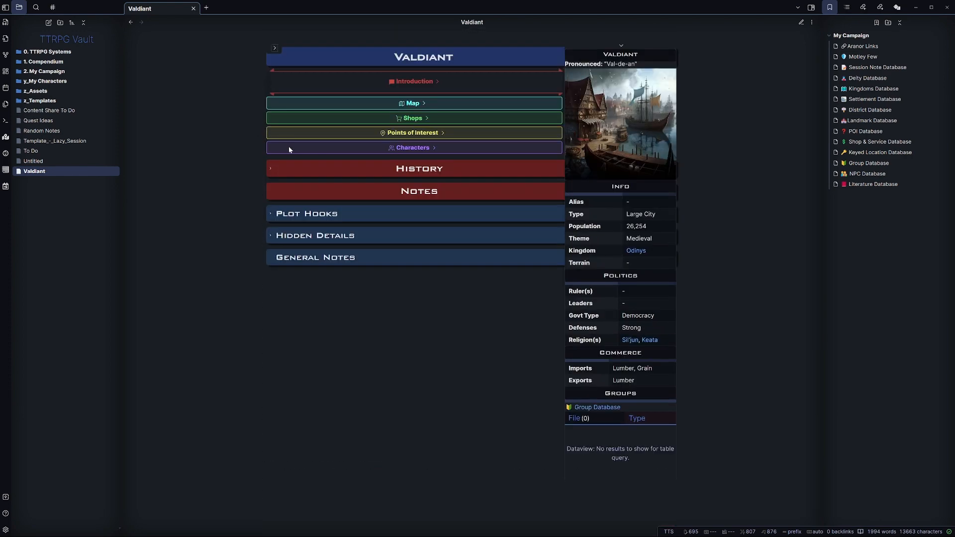
left_click(270, 214)
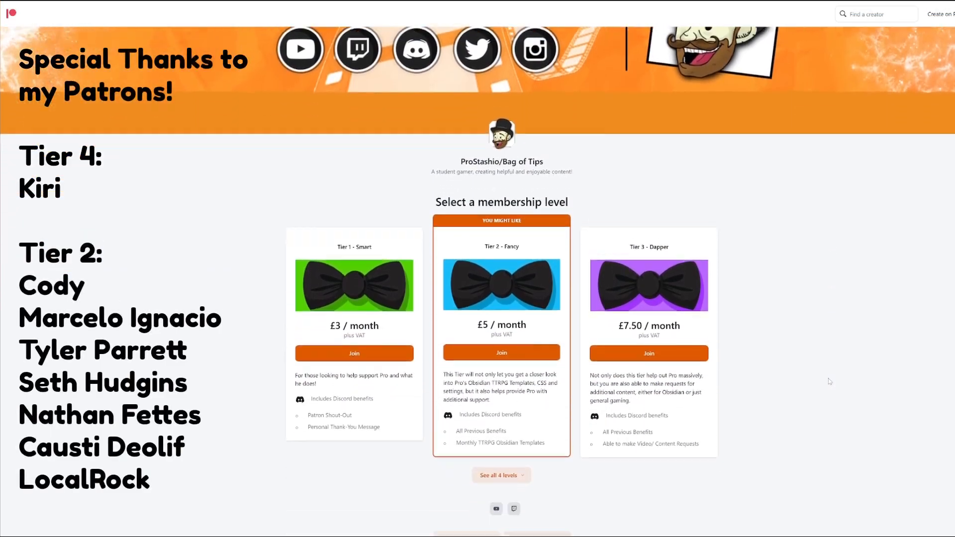
- Scroll the Patreon page past the four membership tiers to the locked theme-settings and template posts
scroll("down", 3)
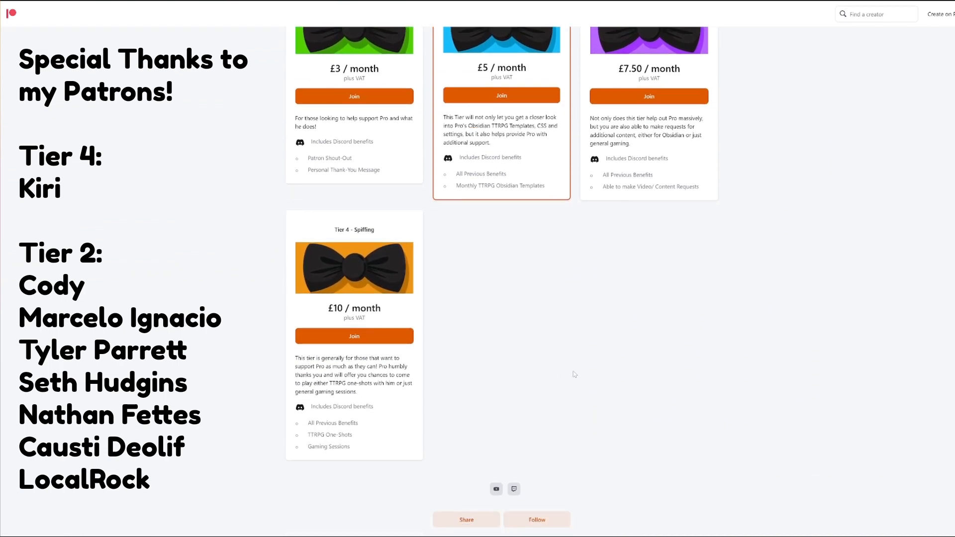
scroll("down", 3)
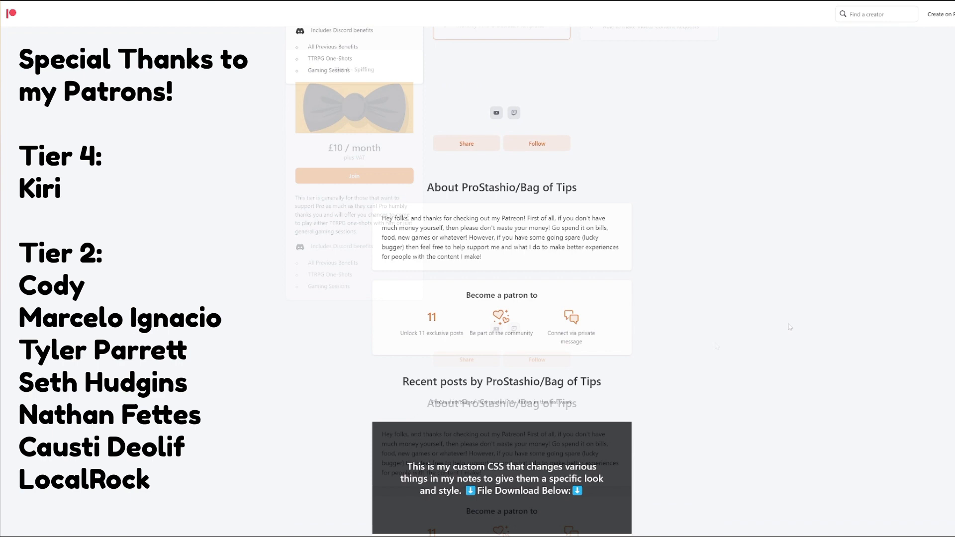
scroll("down", 3)
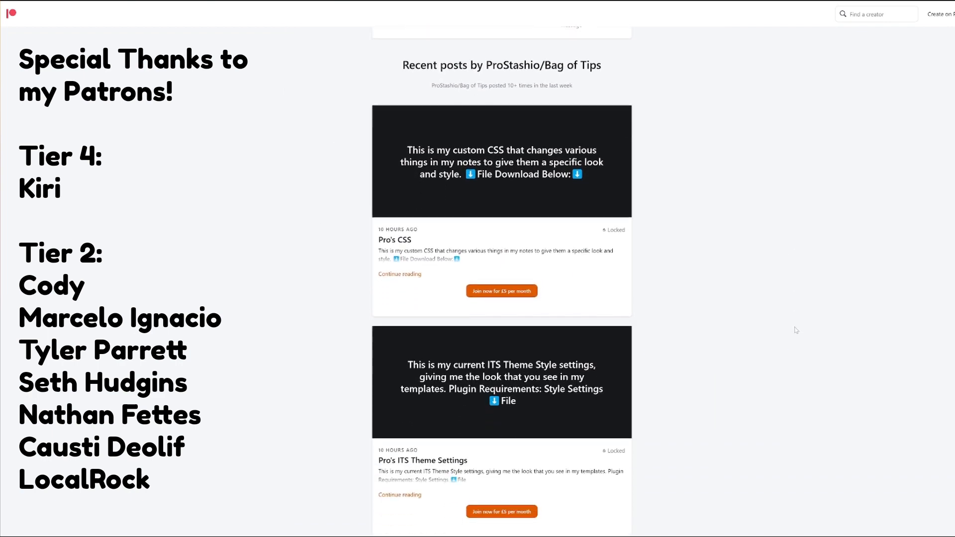
scroll("down", 3)
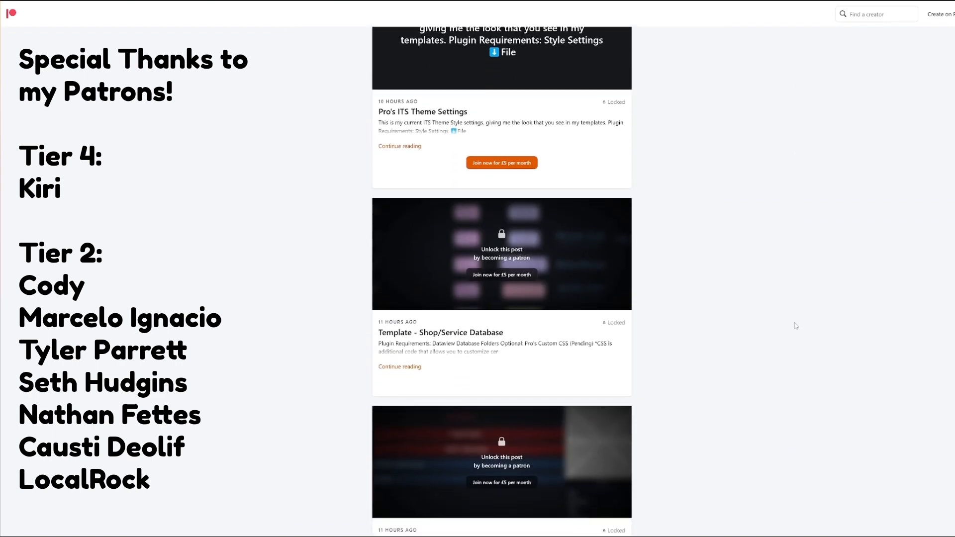
scroll("down", 3)
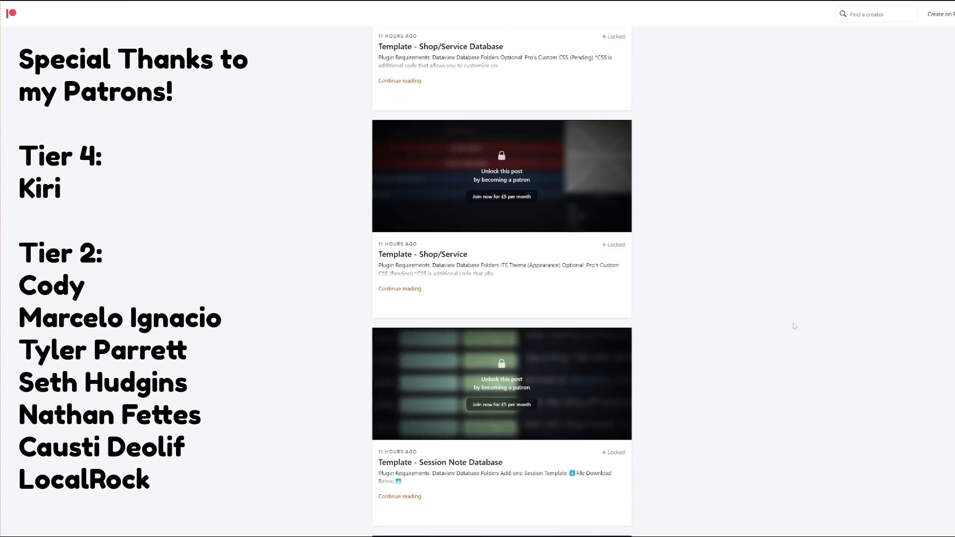
scroll("down", 3)
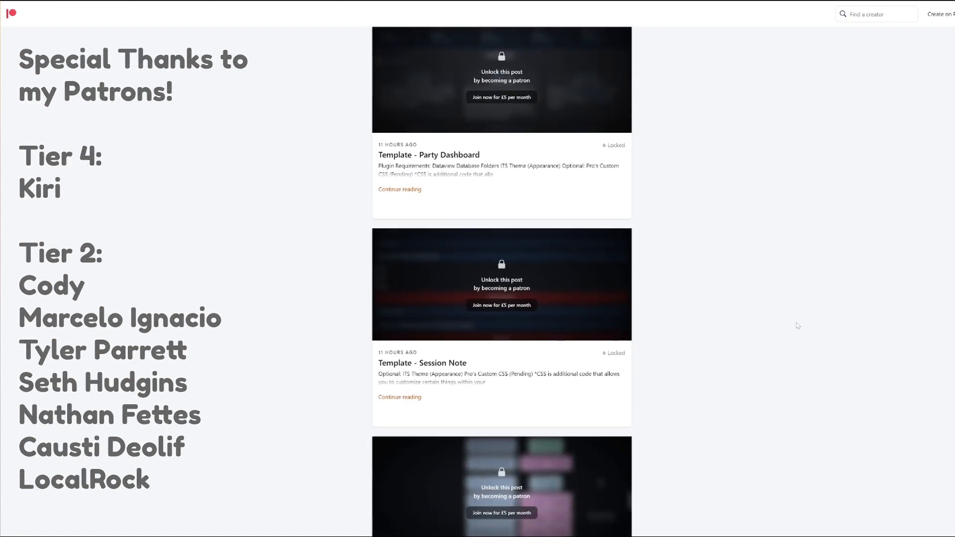